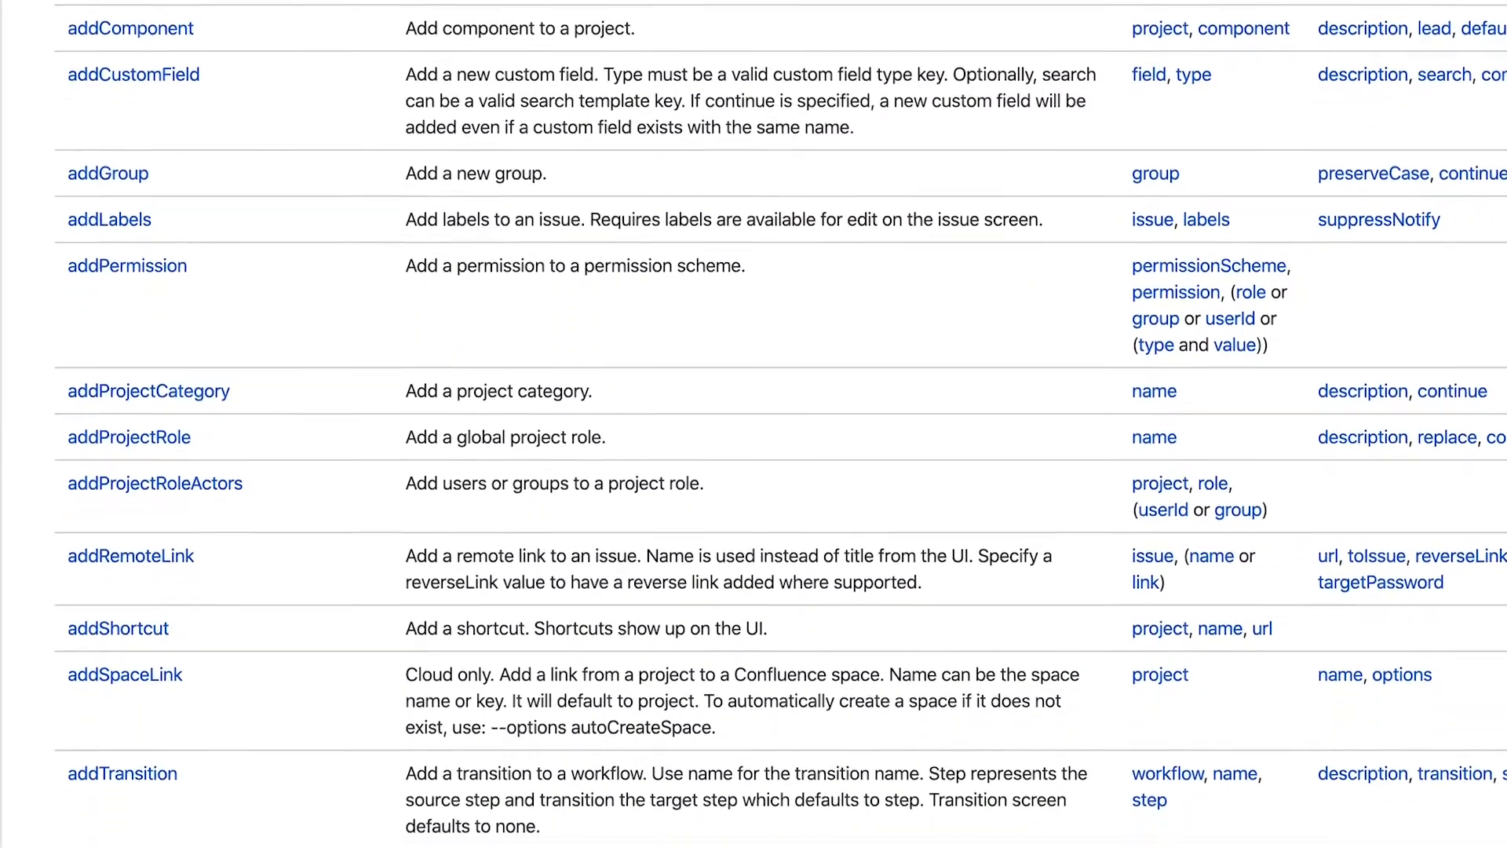
Run copyAttachments to copy TASK-1's attachments onto TASK-2 on myjira.
scroll(down, 3)
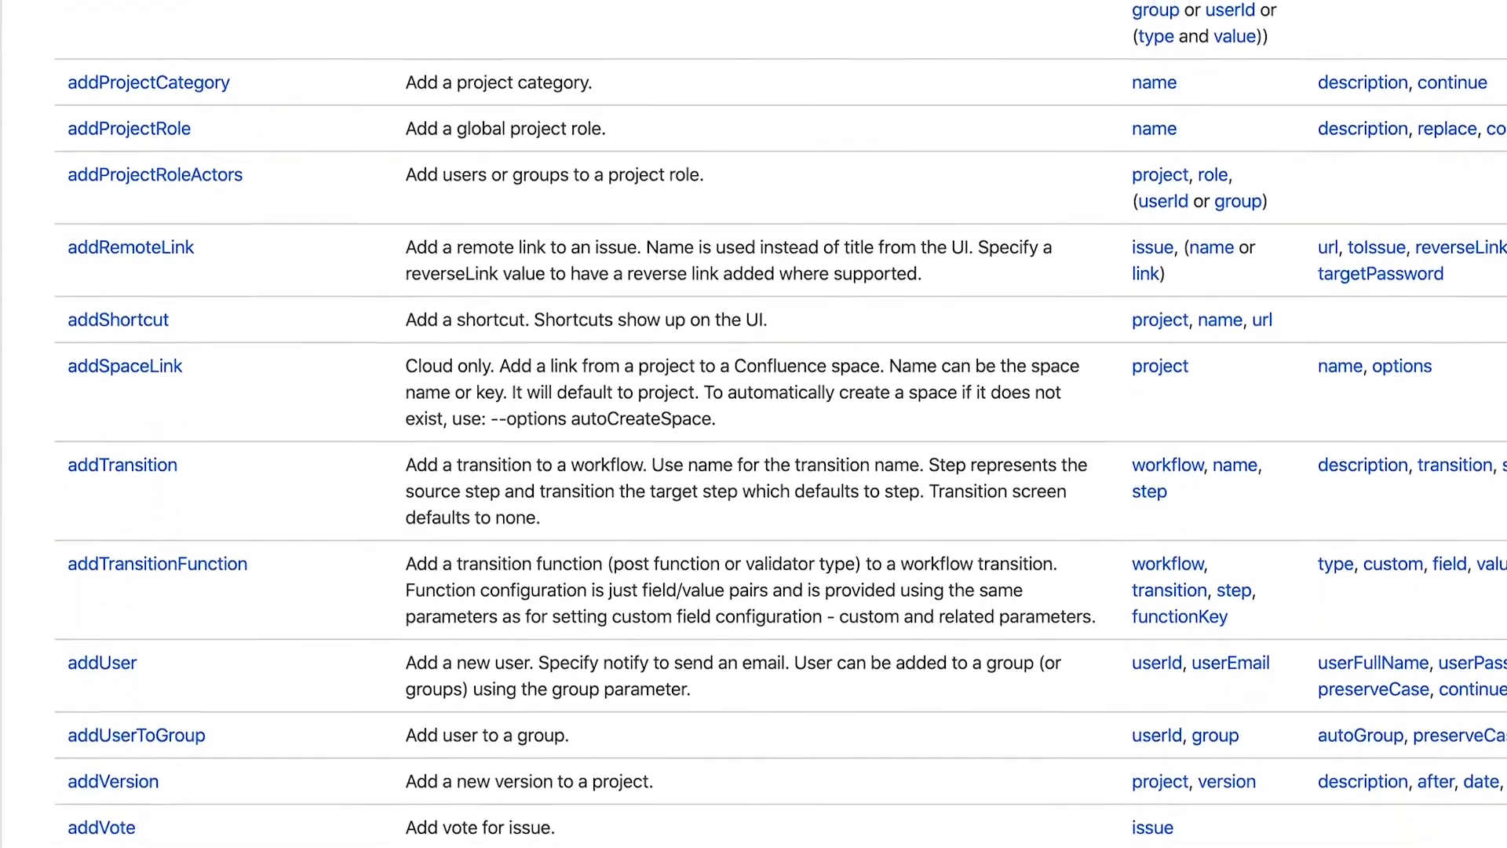
scroll(down, 3)
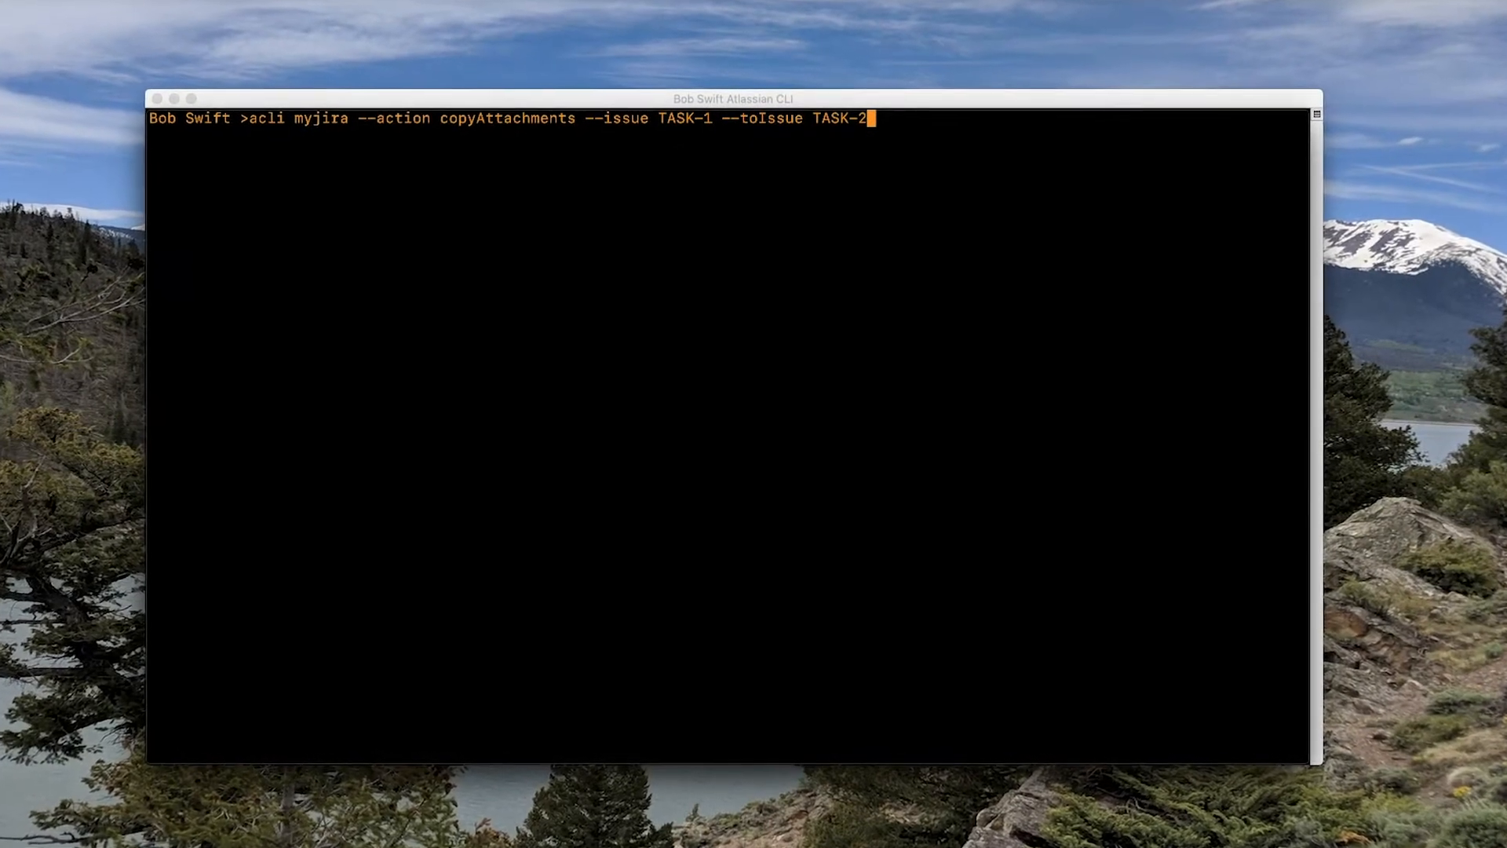
key(Return)
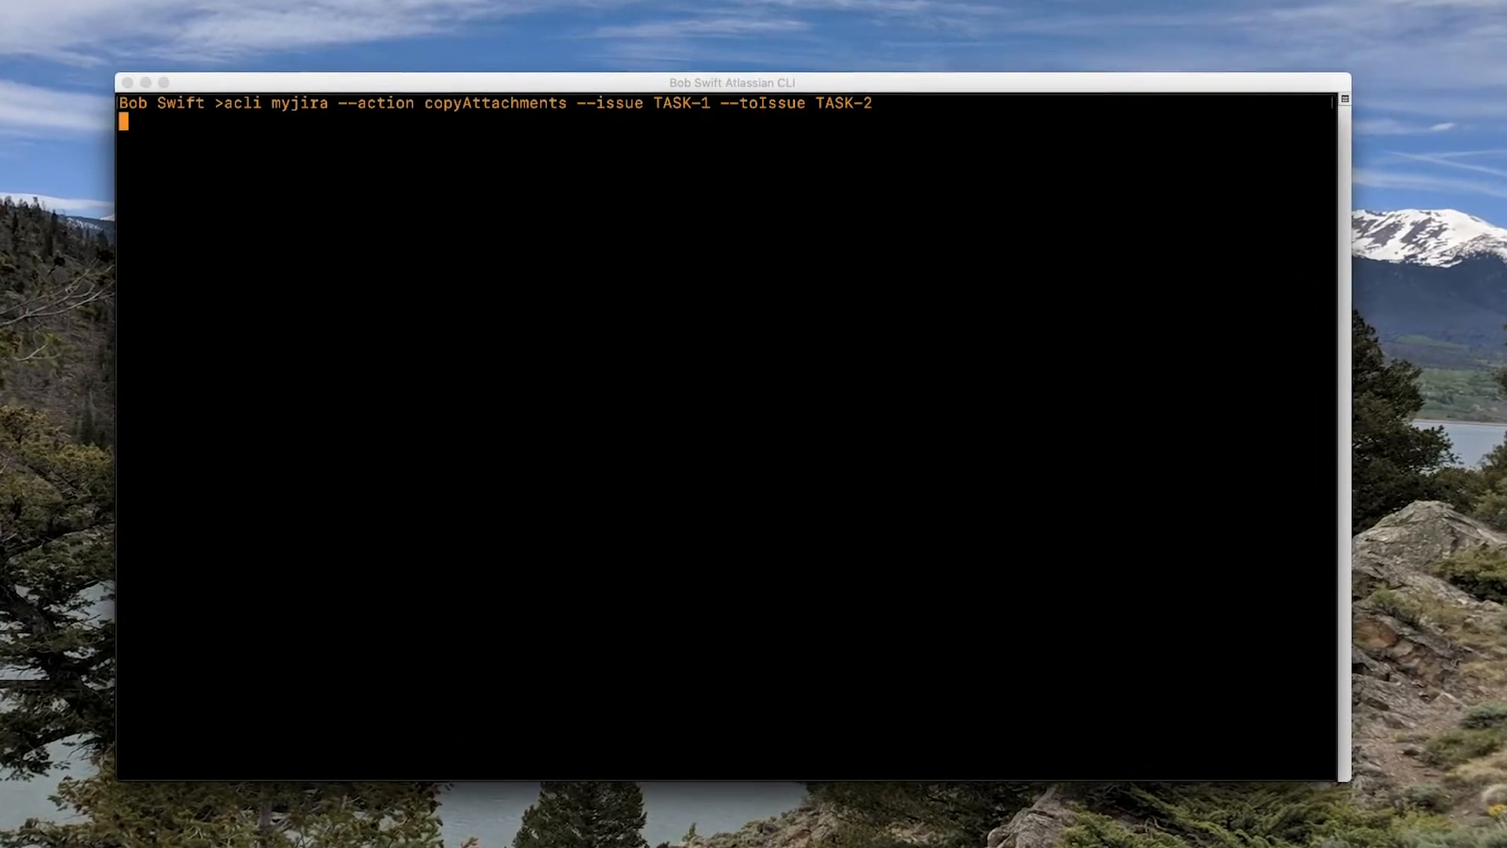
key(Return)
text(acli newserver --action runFromCsv --file NewUsers.csv --common "--action a)
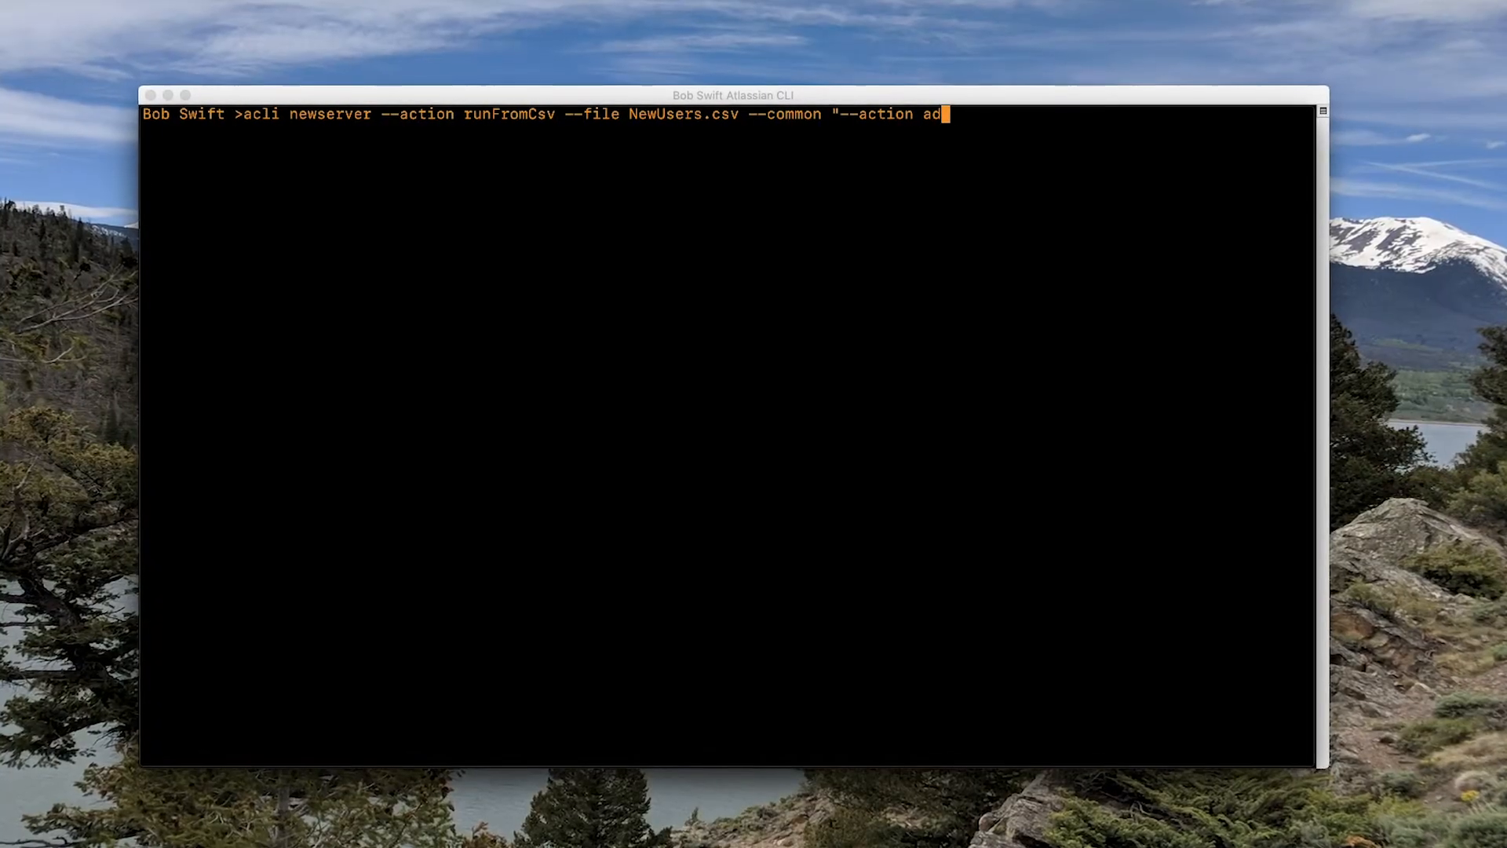
Run runFromCsv on newserver with NewUsers.csv and common action addUser.
text(dUser")
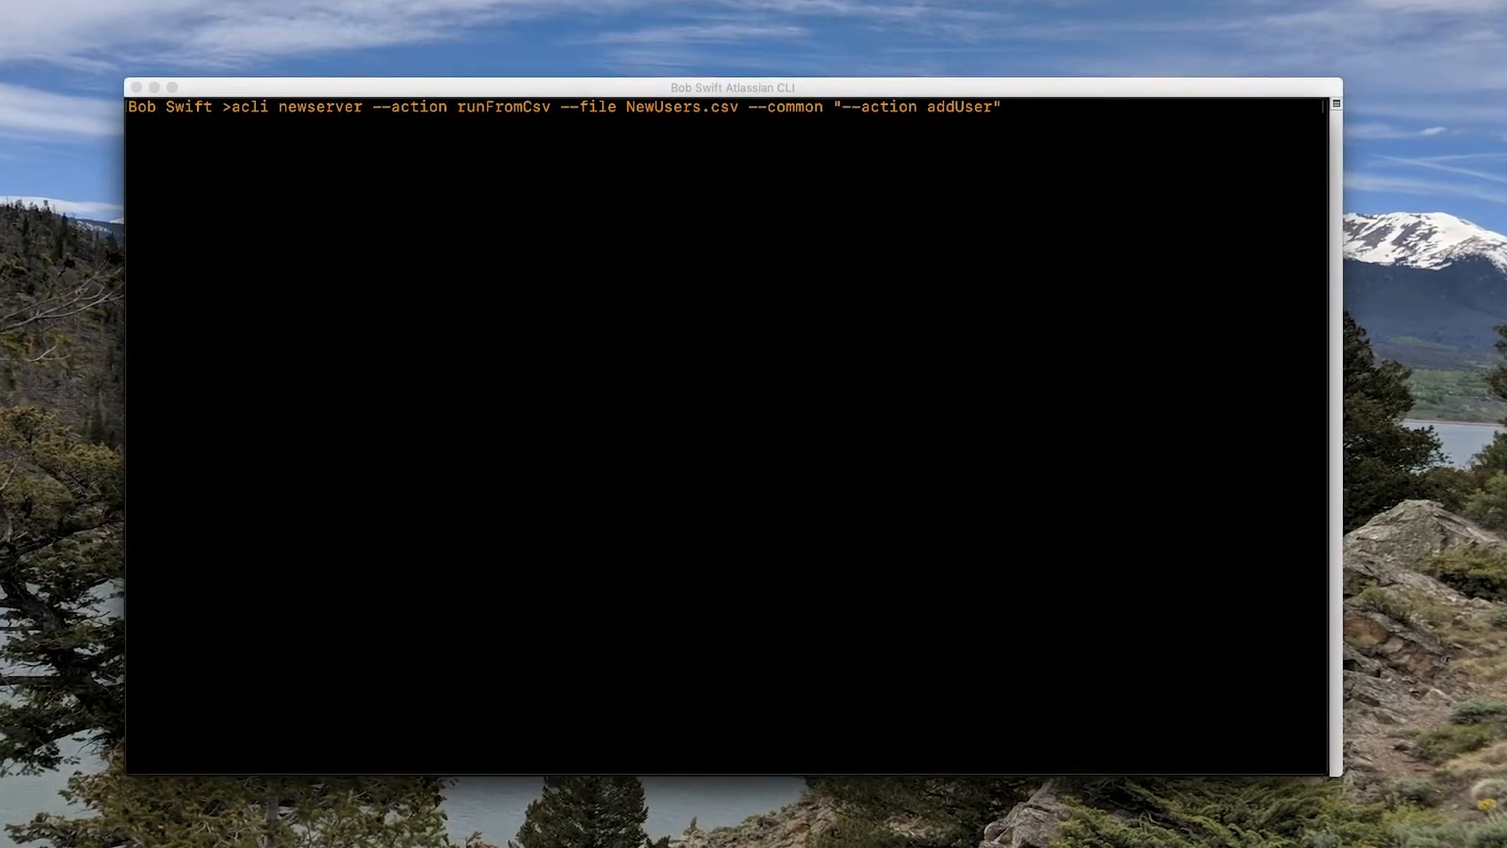
key(Return)
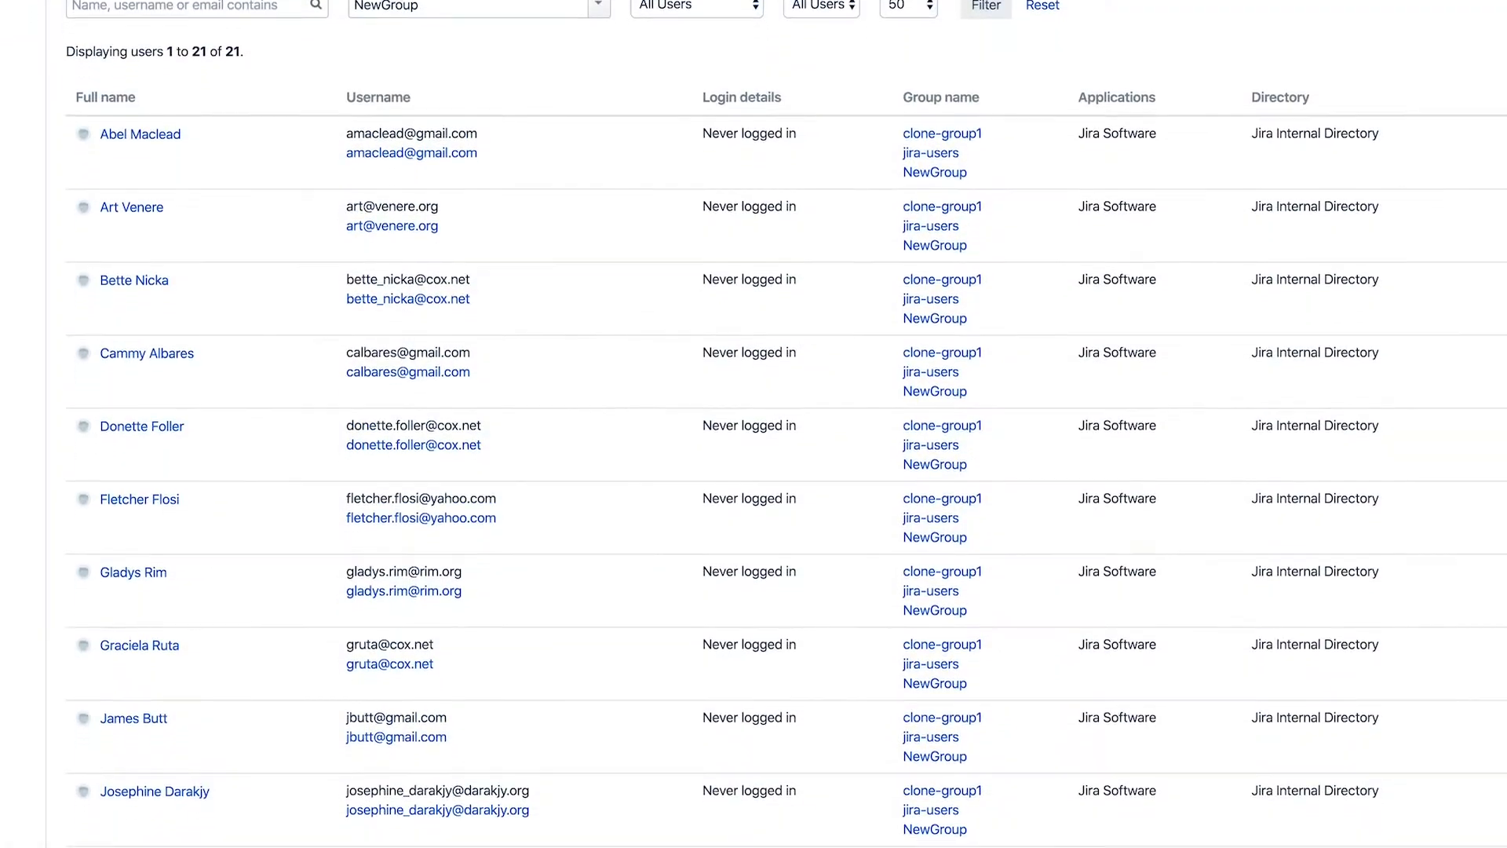
scroll(down, 3)
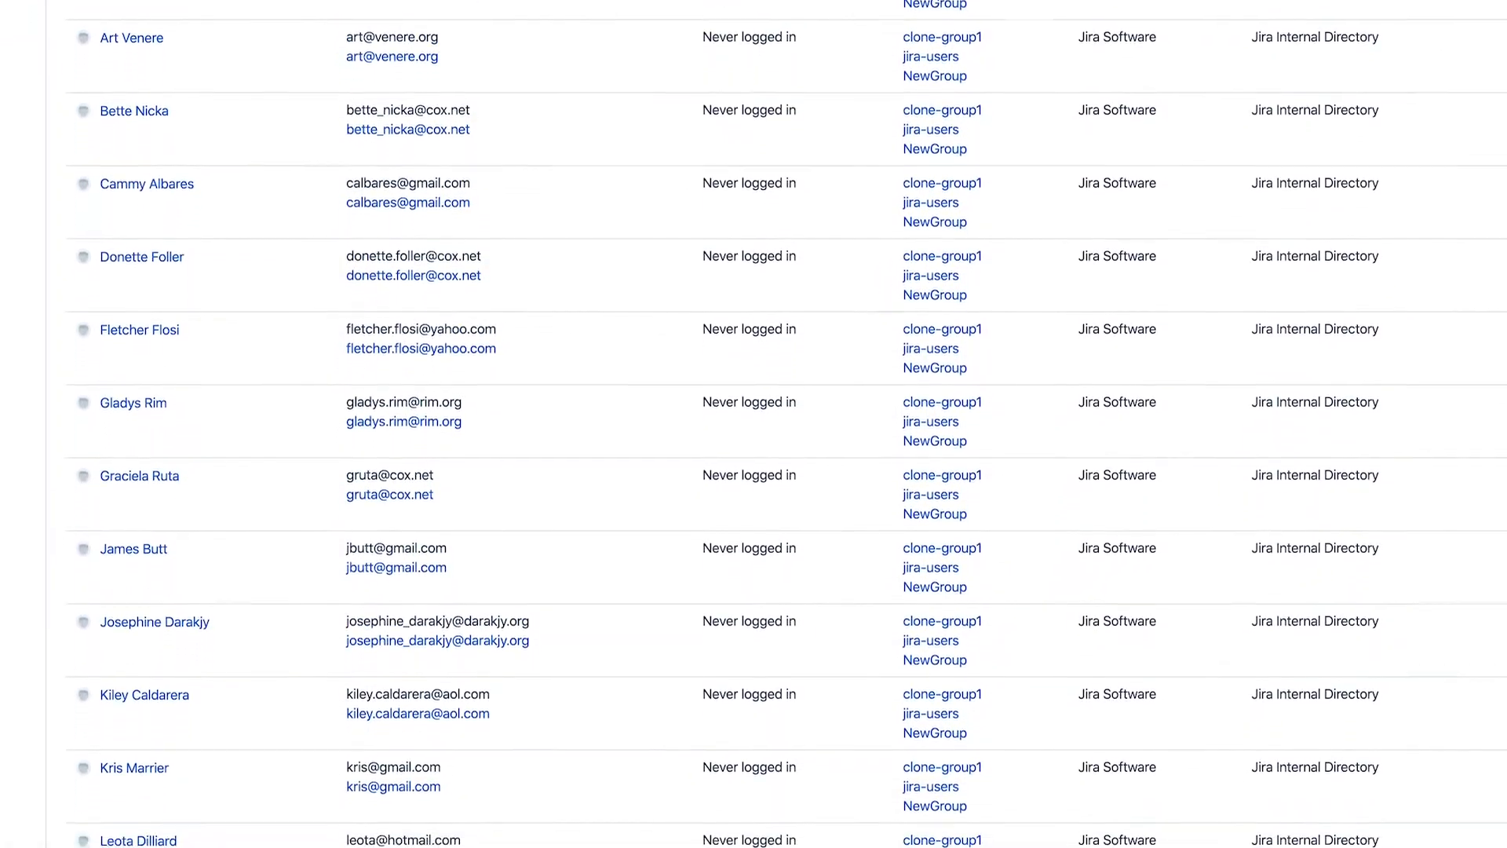
scroll(down, 3)
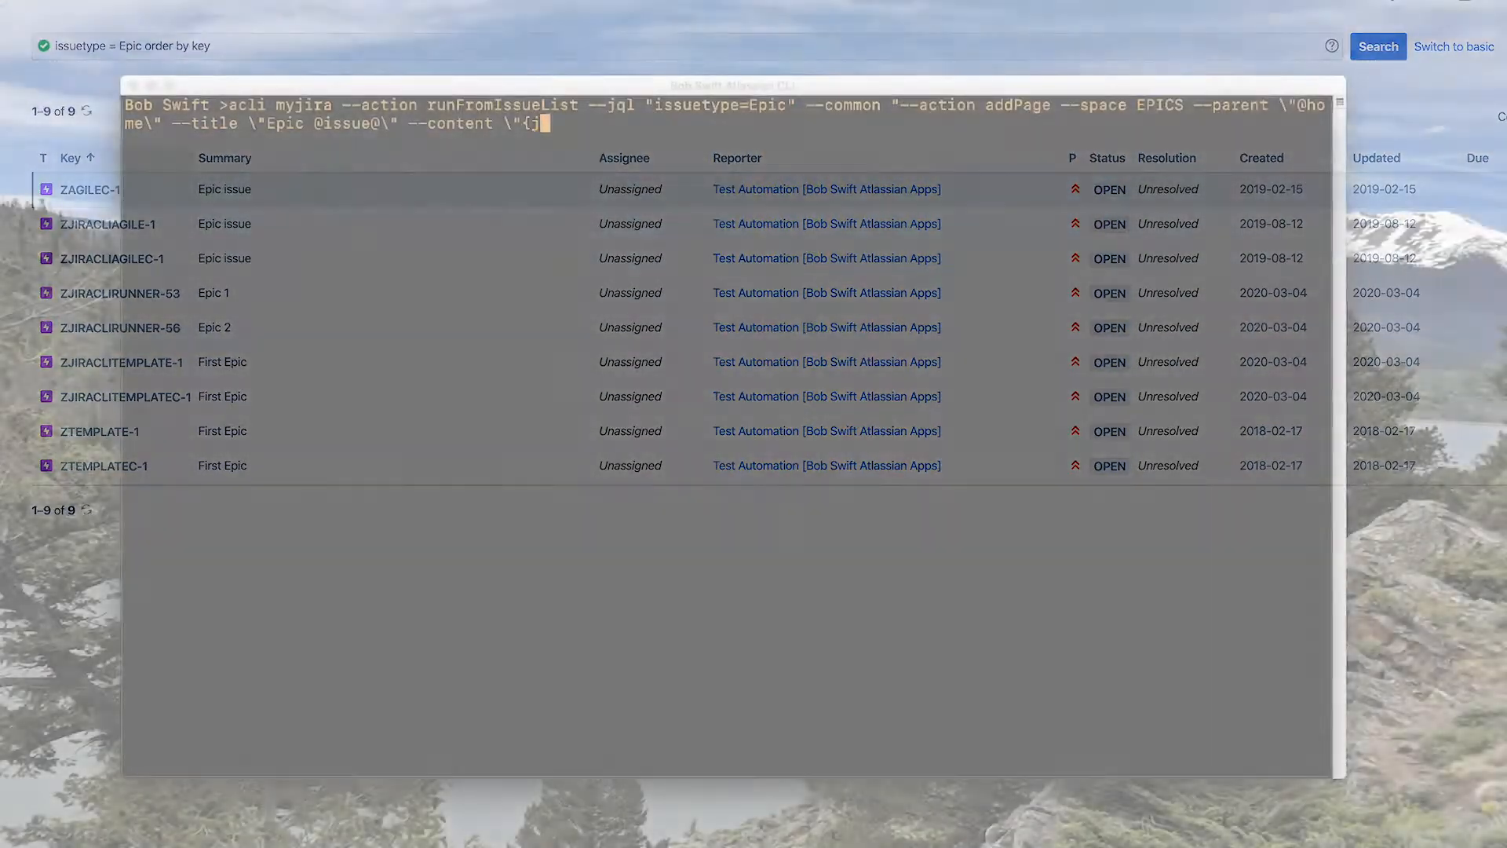
text(iraissues)
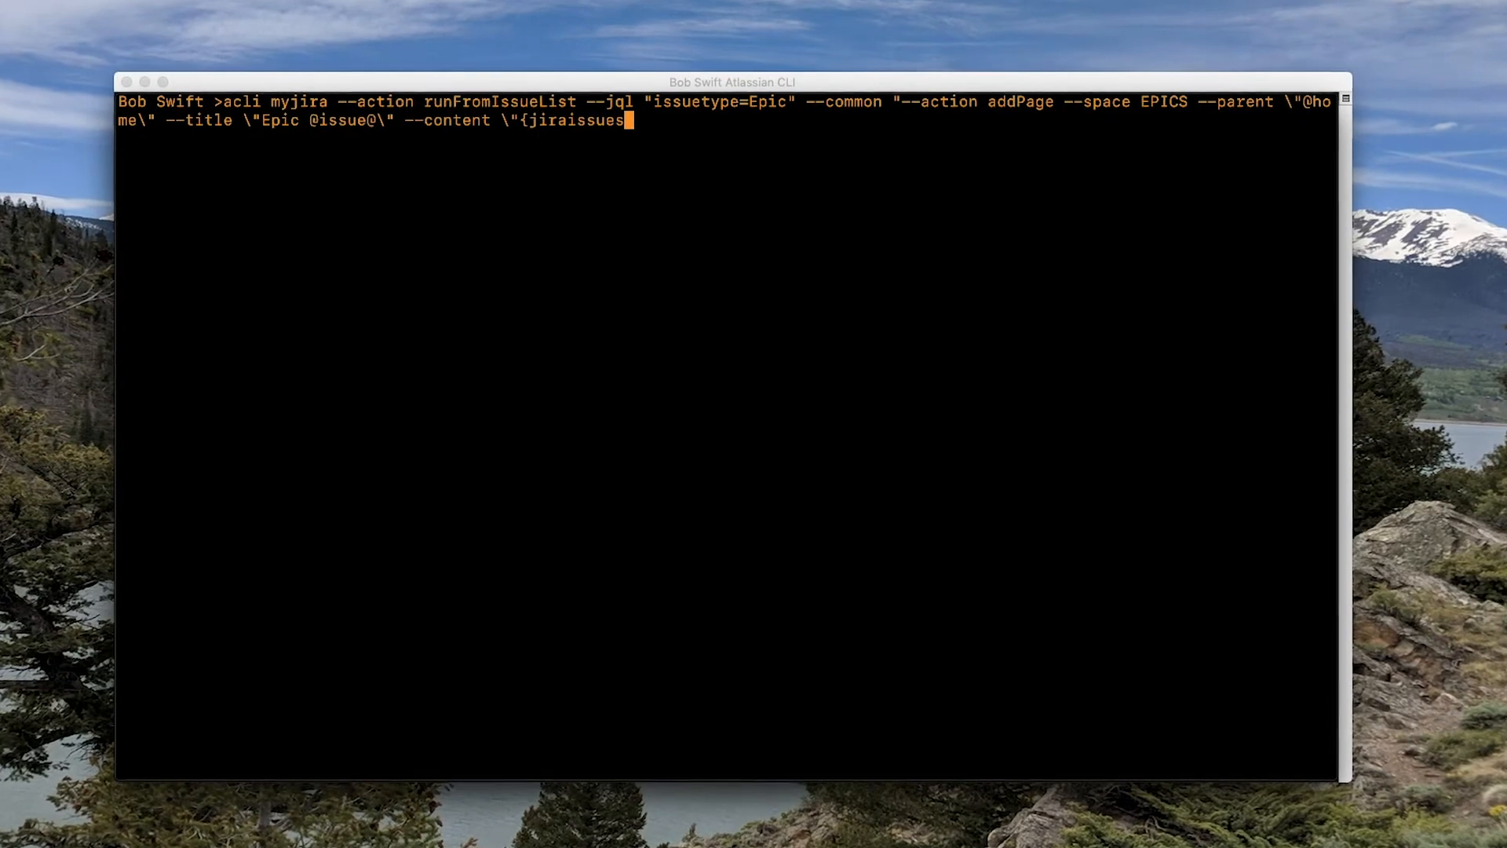
text(:jqlQuer)
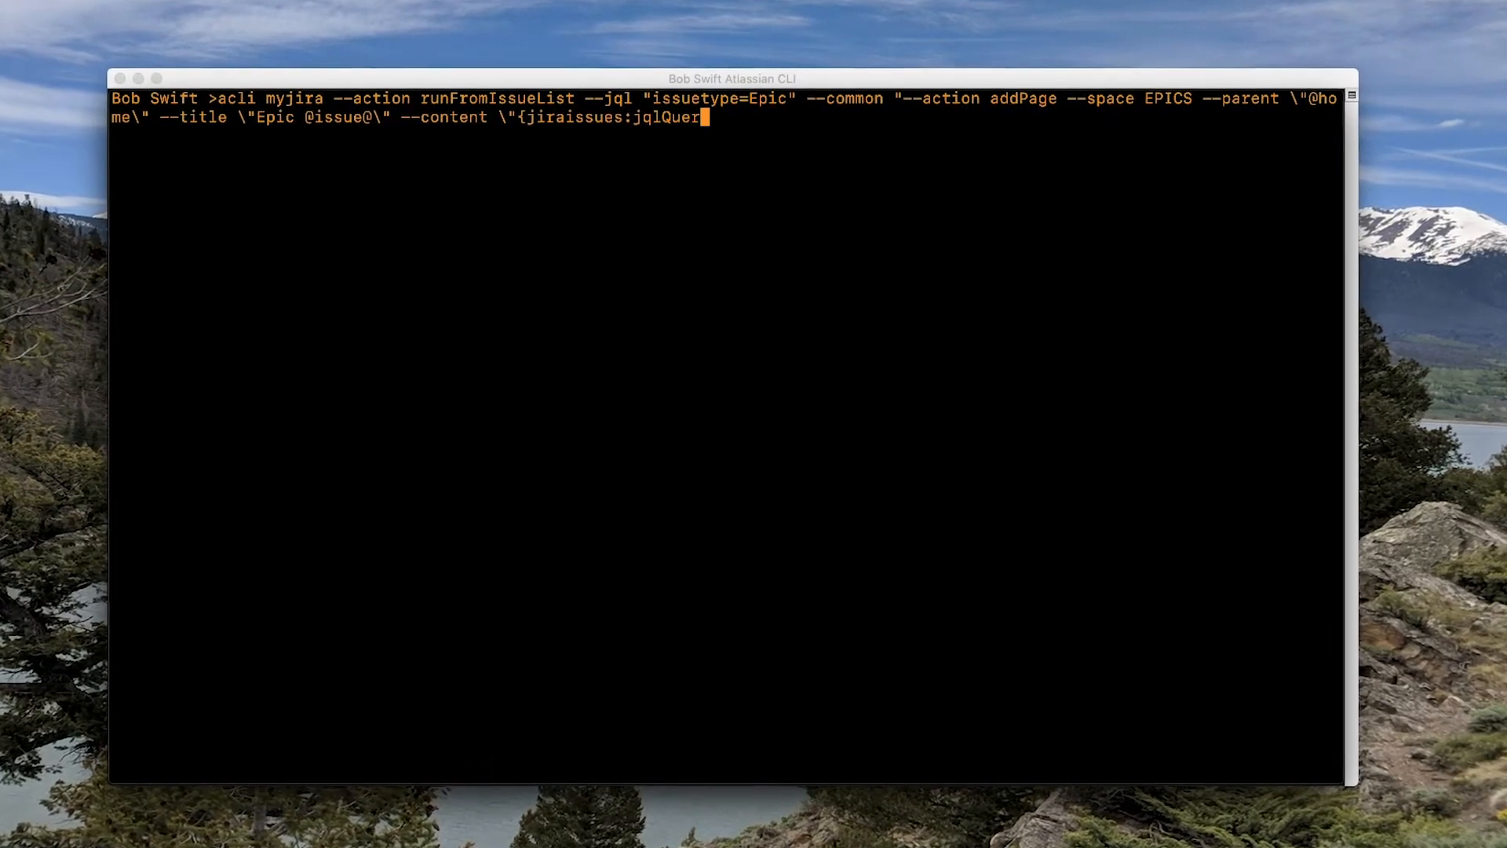
text(y='Epic Link)
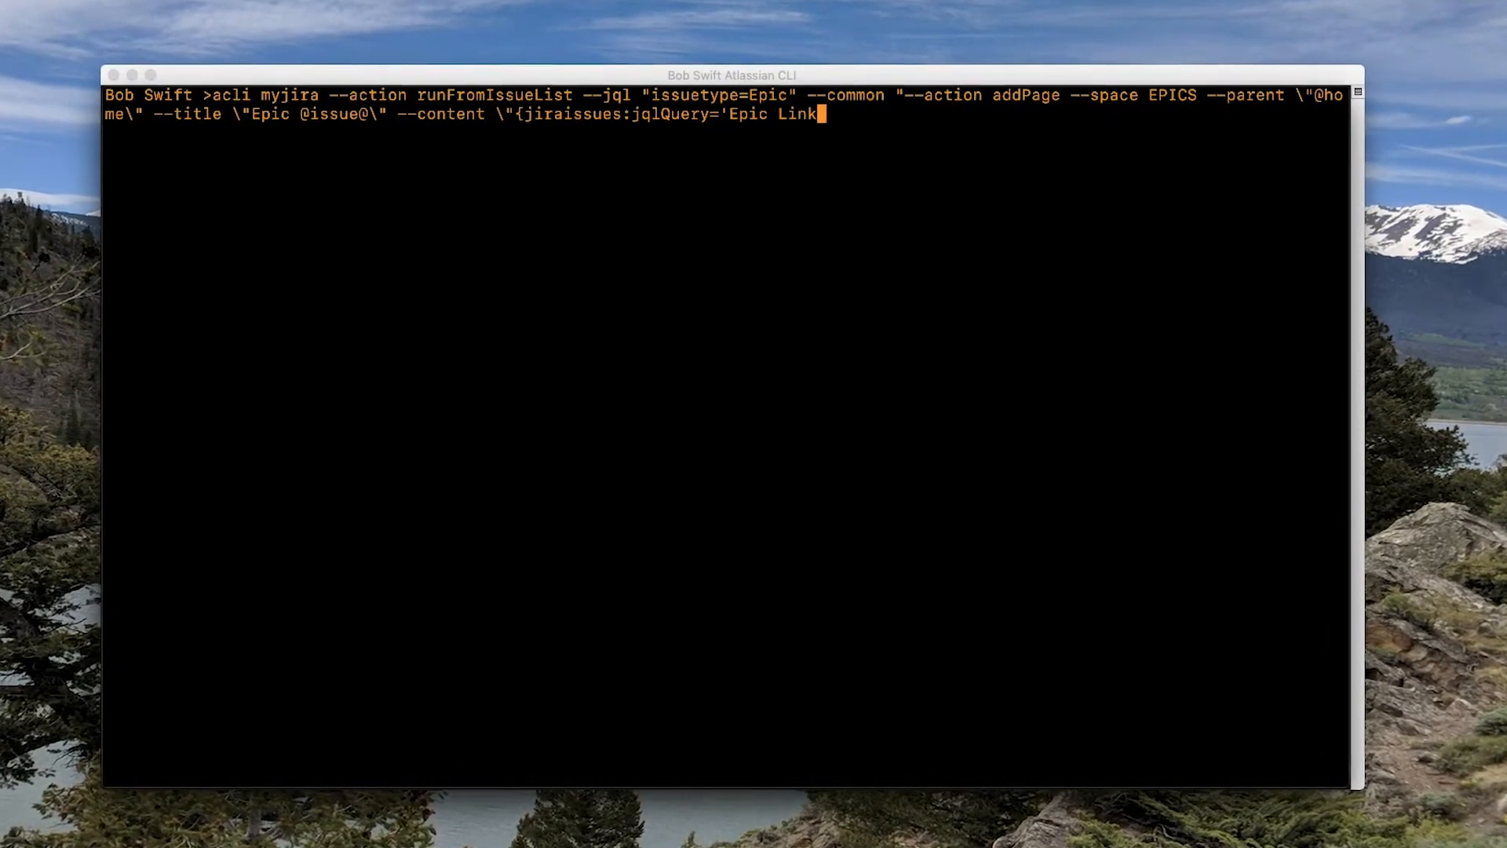
text('=@issue@}\")
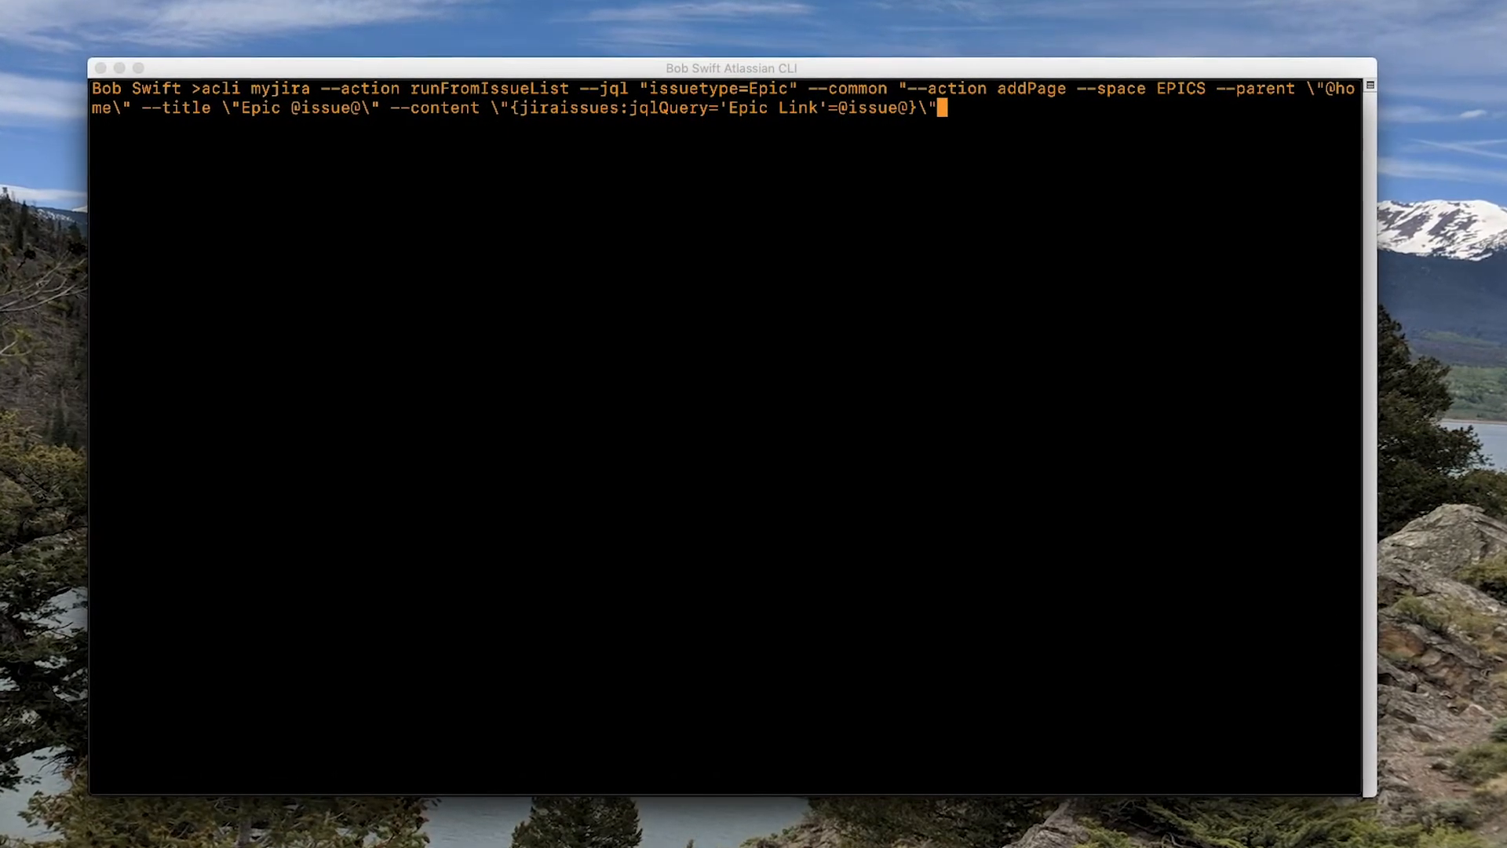
key(Return)
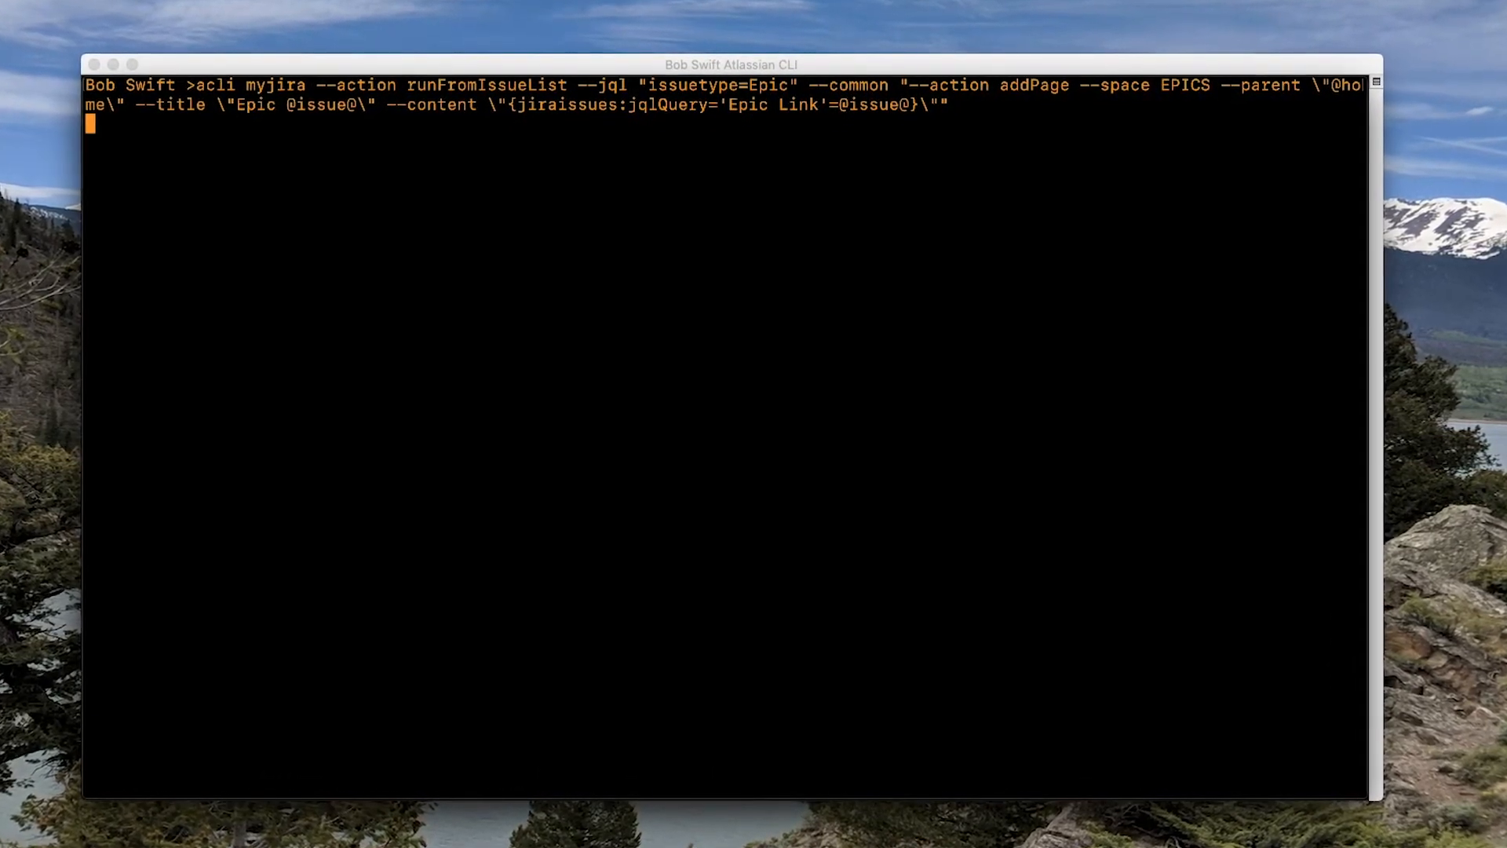
key(Return)
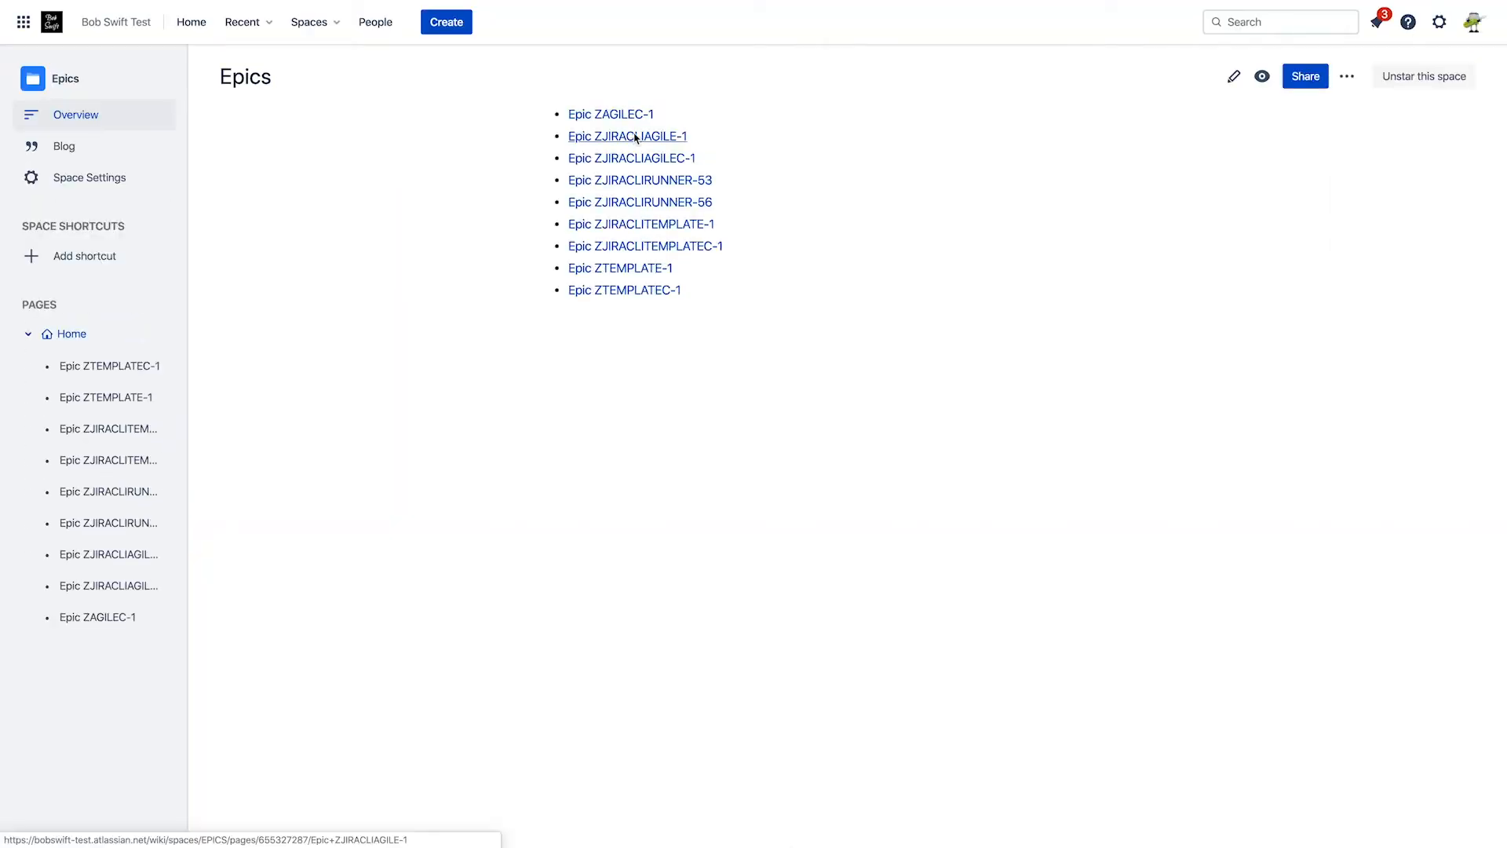
View the Epic ZJIRACLIAGILE-1 page with its two linked story issues.
click(628, 135)
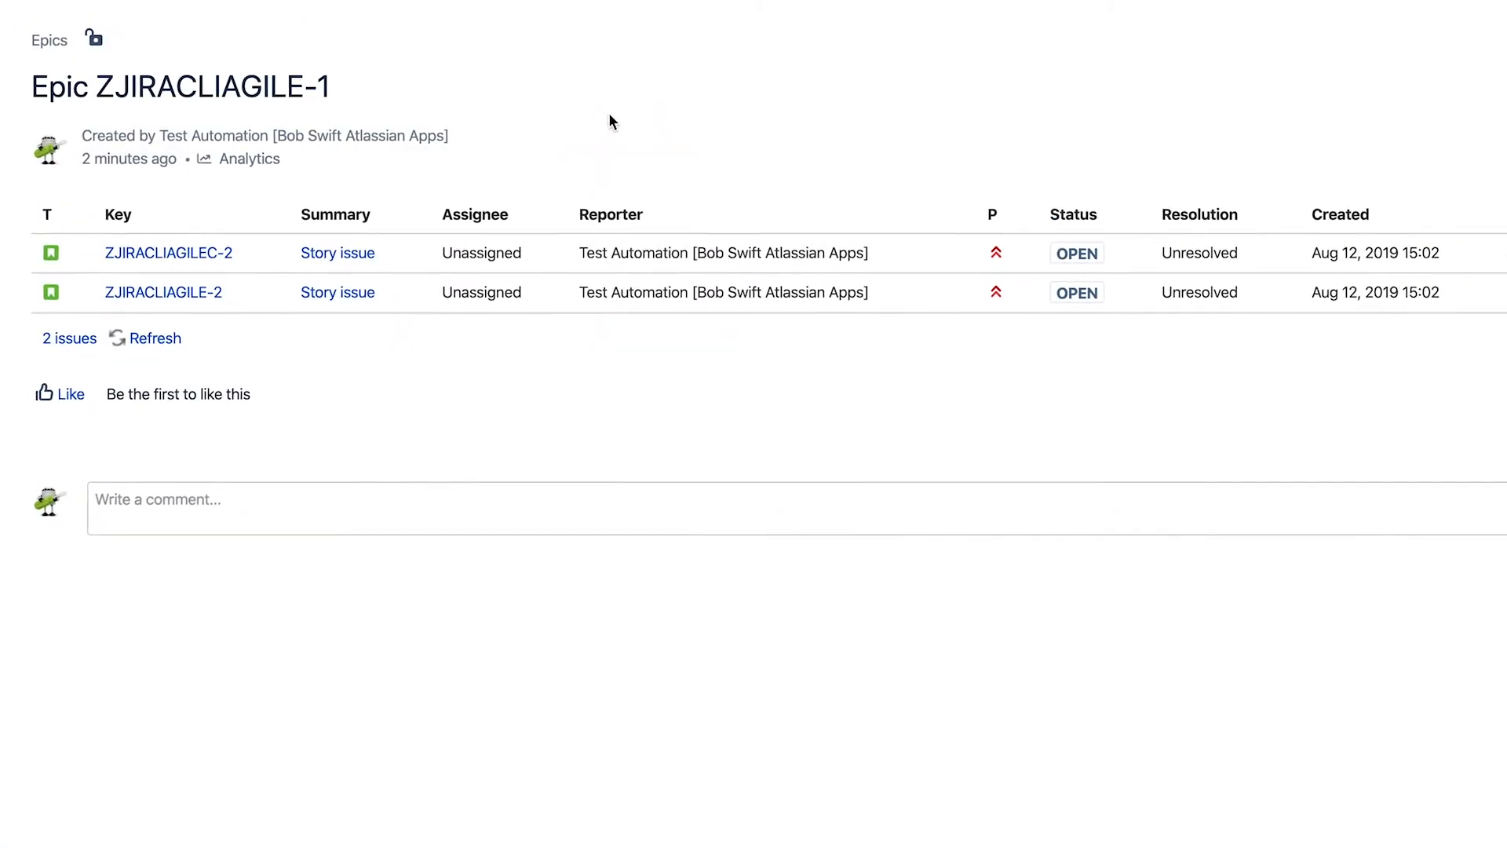